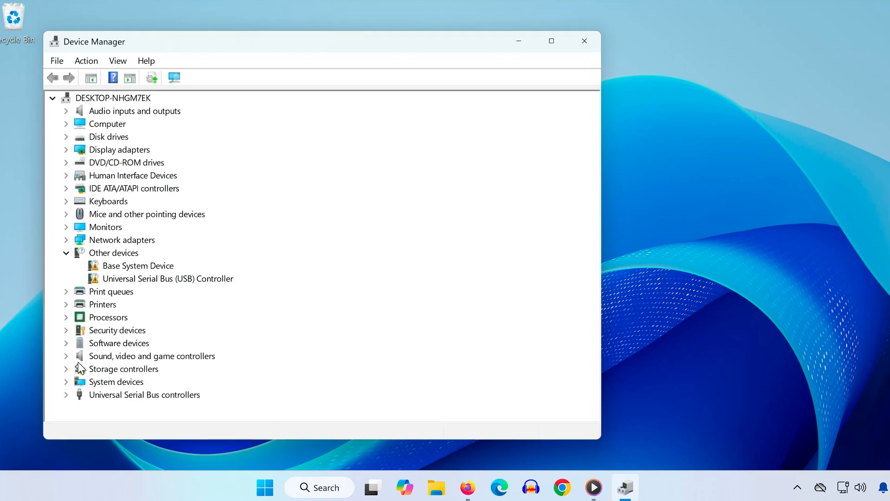
# - Expand Sound, video and game controllers and open the High Definition Audio Device context menu
pyautogui.click(66, 356)
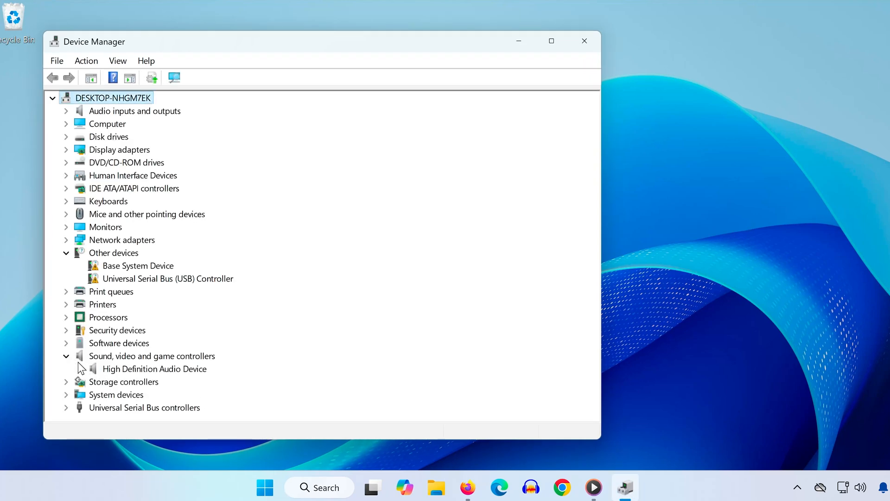
pyautogui.click(154, 368)
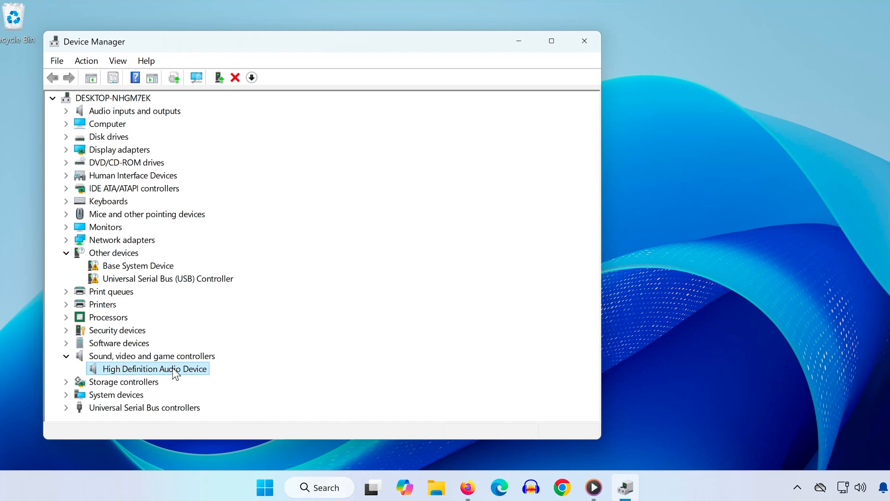
pyautogui.rightClick(153, 369)
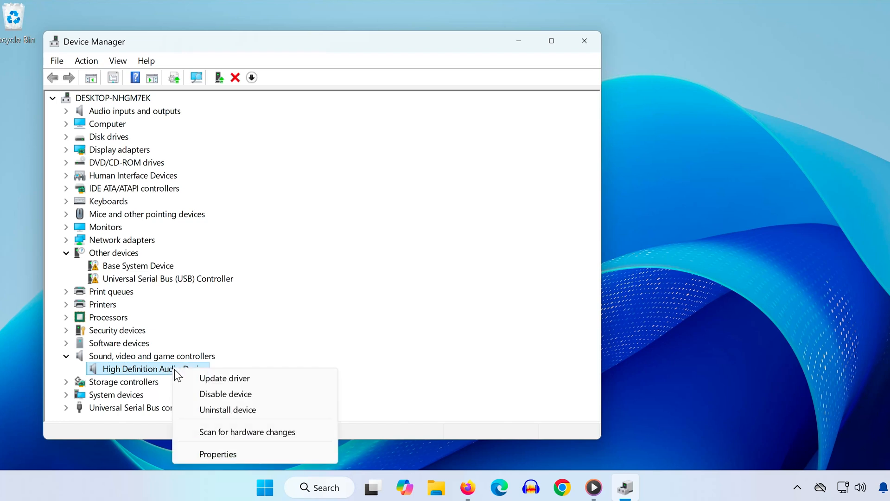
# - Search automatically for a High Definition Audio Device driver, finding the best one already installed
pyautogui.click(224, 377)
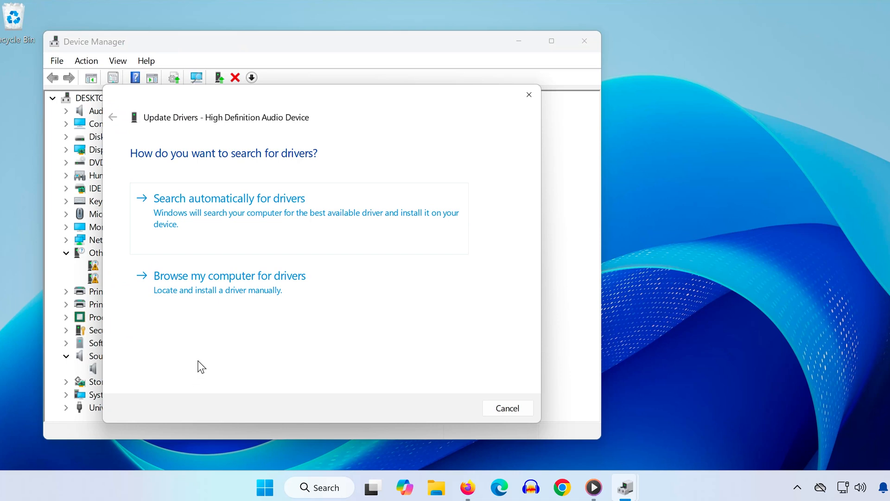
pyautogui.click(228, 197)
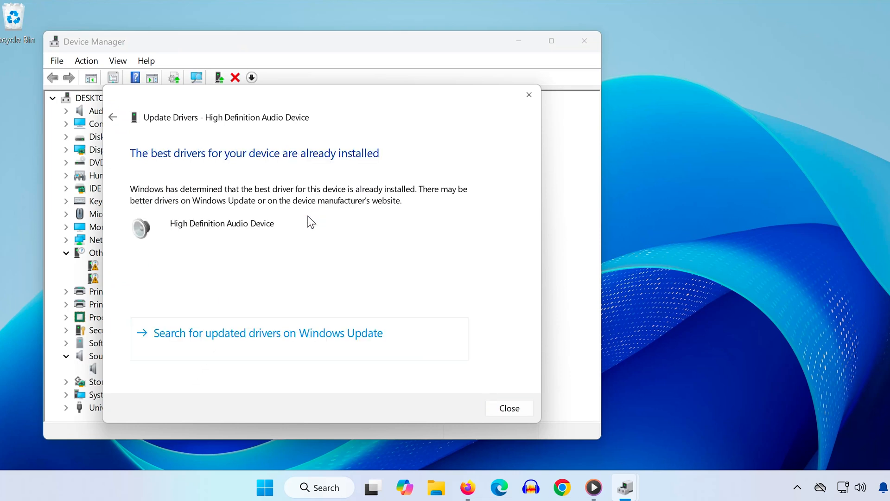
pyautogui.moveTo(313, 259)
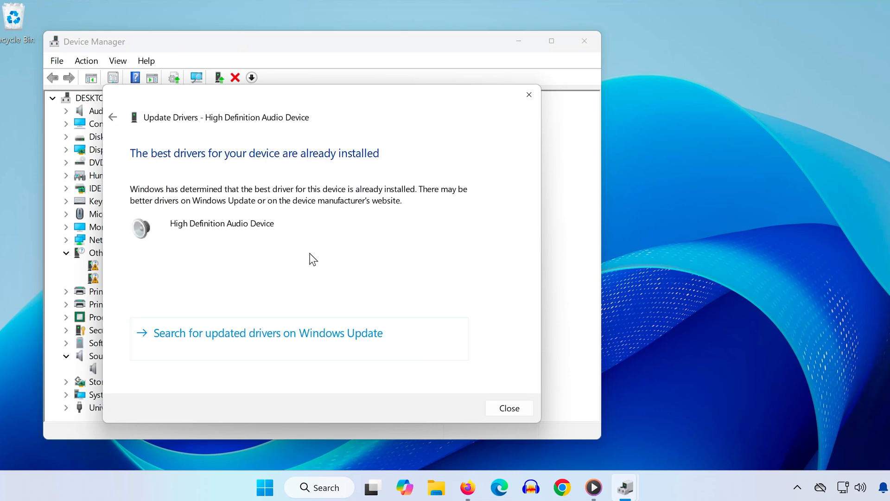
pyautogui.moveTo(244, 223)
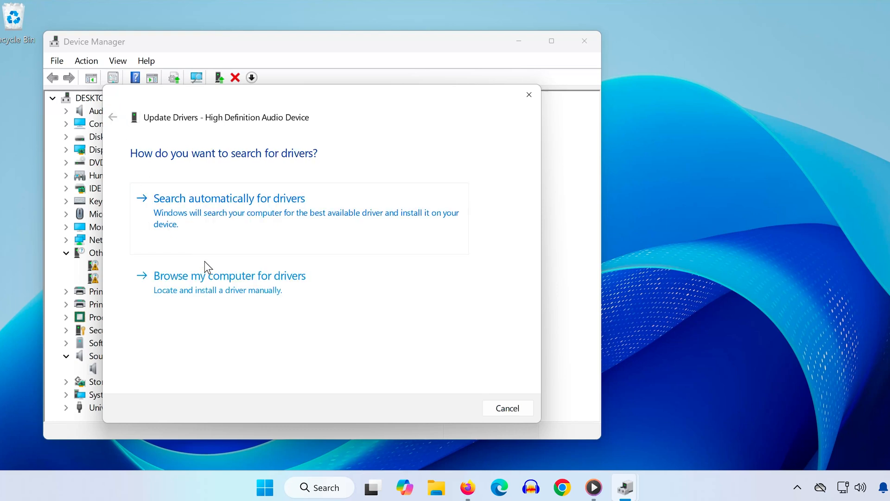
# - Install the High Definition Audio Device driver from this computer's driver list, accepting the warning
pyautogui.click(230, 276)
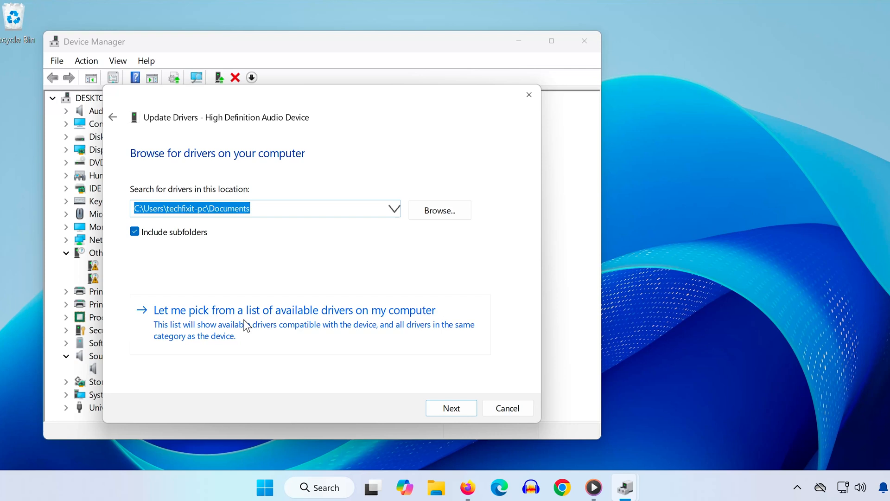
pyautogui.click(294, 311)
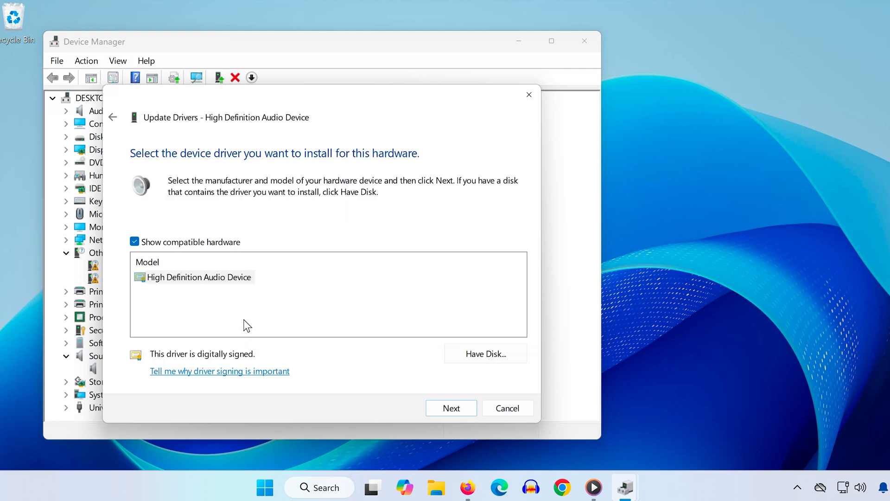
pyautogui.click(198, 277)
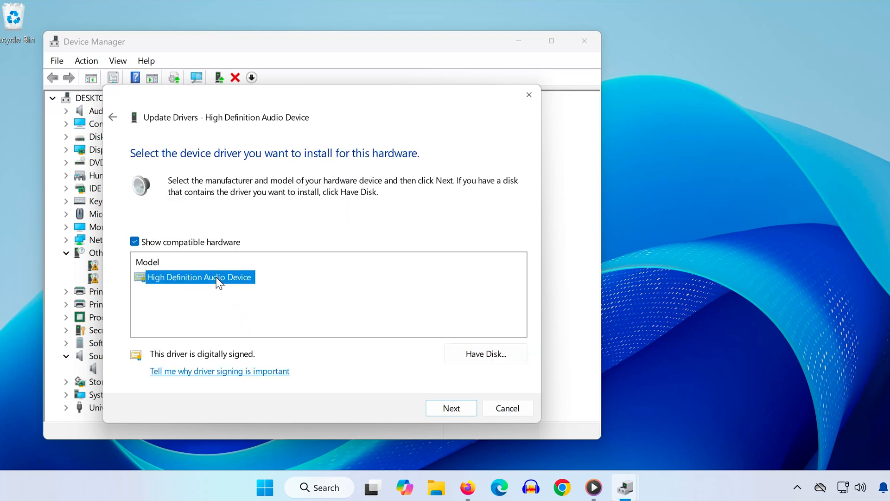
pyautogui.click(450, 407)
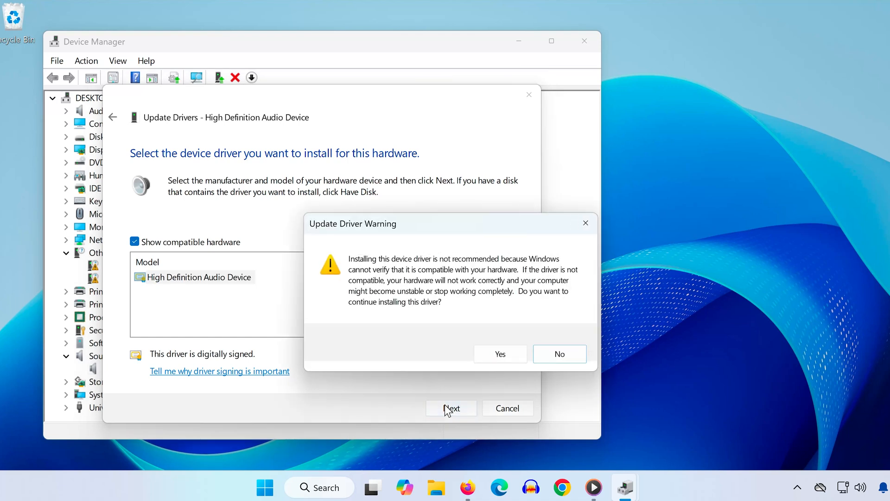
pyautogui.click(499, 354)
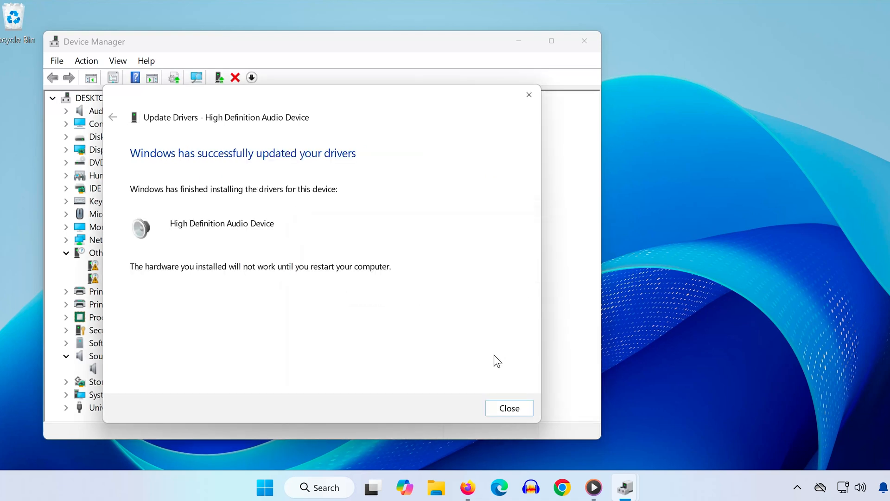
pyautogui.moveTo(497, 364)
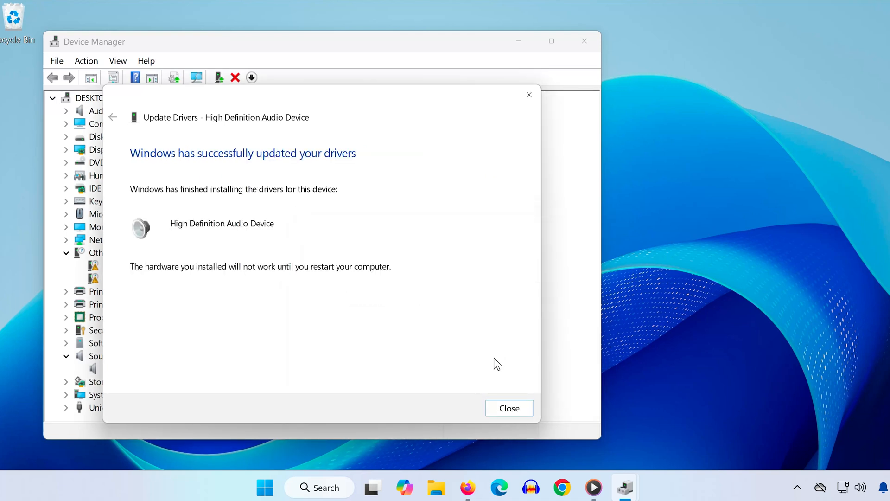
pyautogui.moveTo(508, 408)
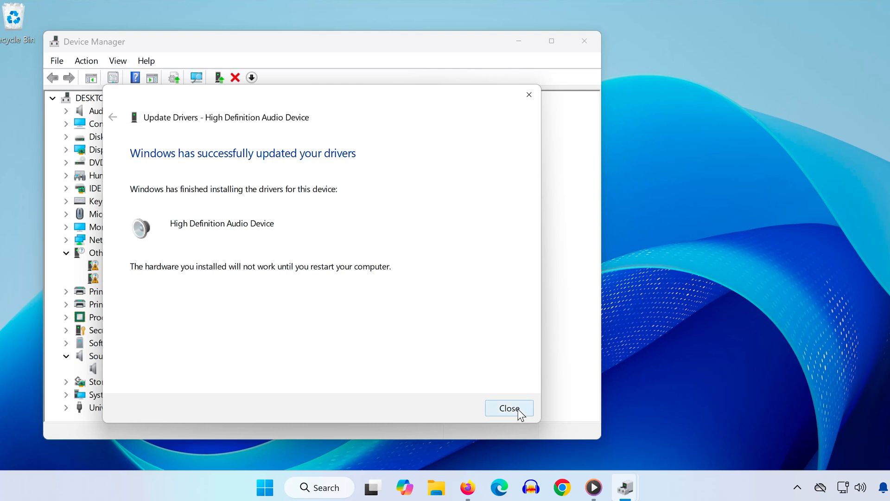
# - Finish the driver update without restarting, then open the Sound panel's playback devices
pyautogui.click(508, 408)
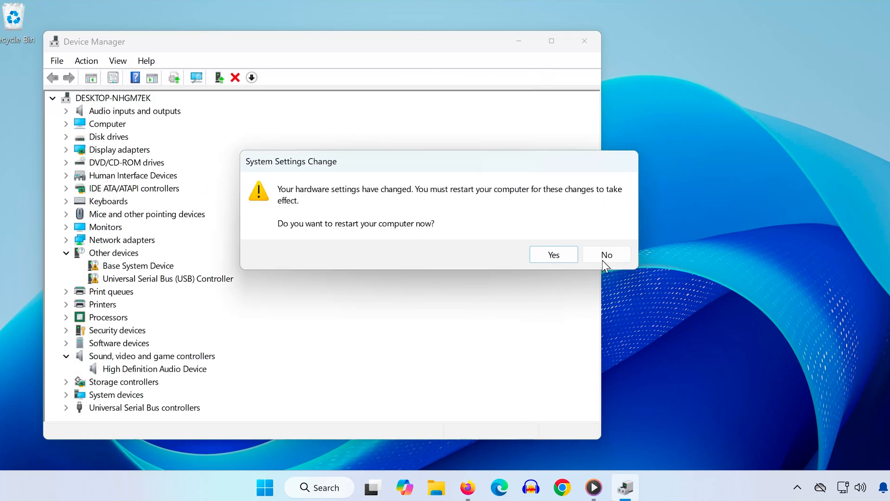
pyautogui.click(606, 253)
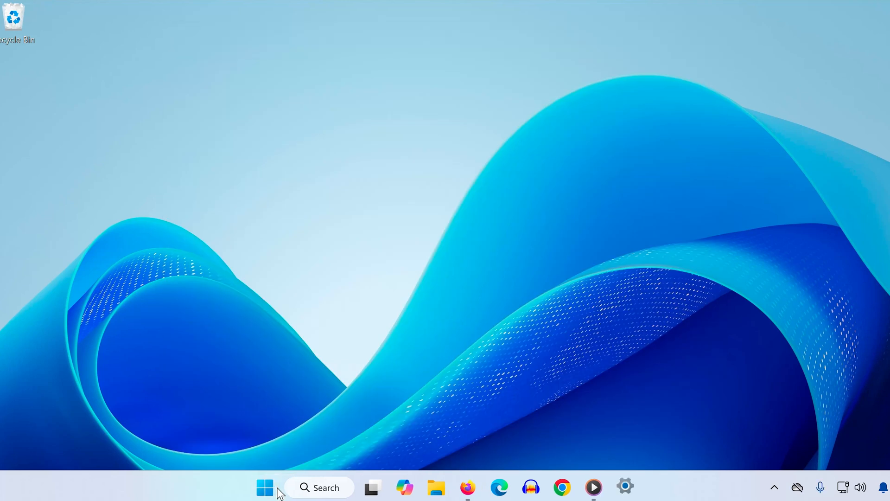
pyautogui.click(624, 487)
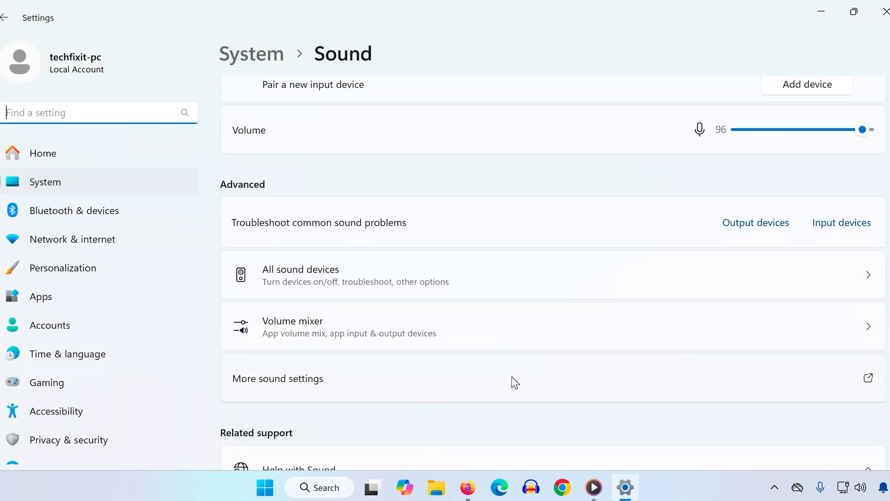
pyautogui.click(278, 378)
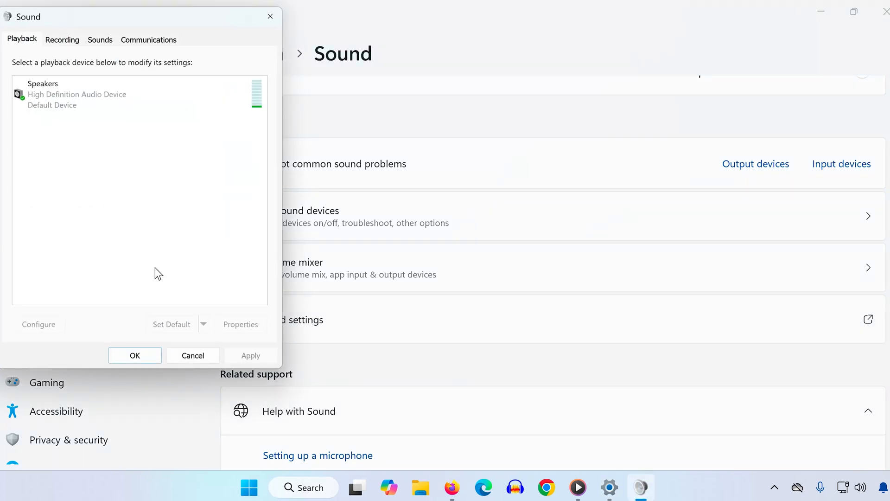
pyautogui.rightClick(77, 94)
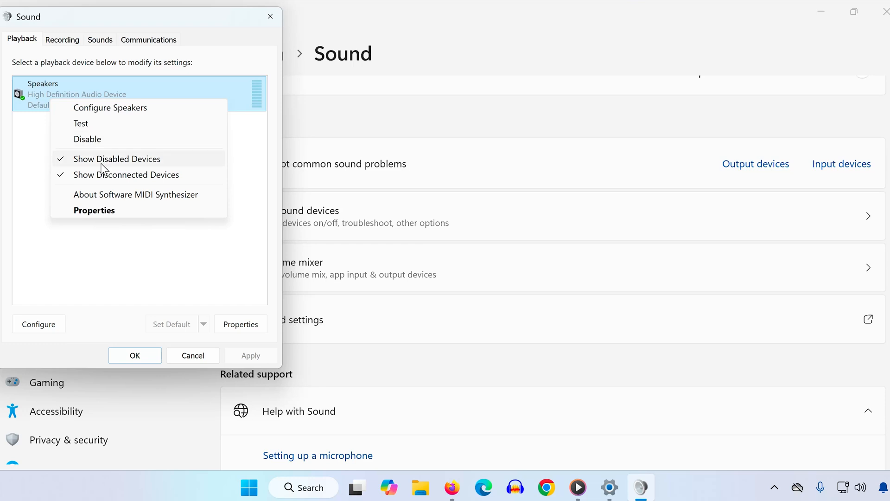
pyautogui.moveTo(106, 179)
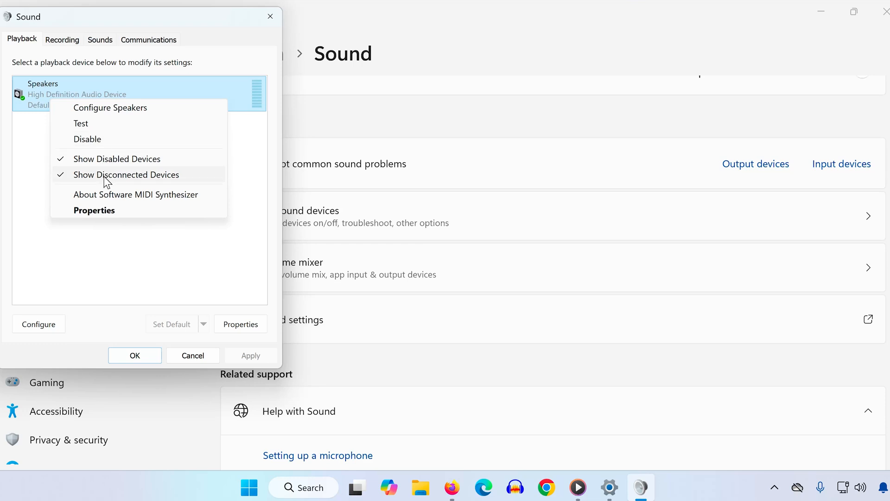
pyautogui.click(126, 175)
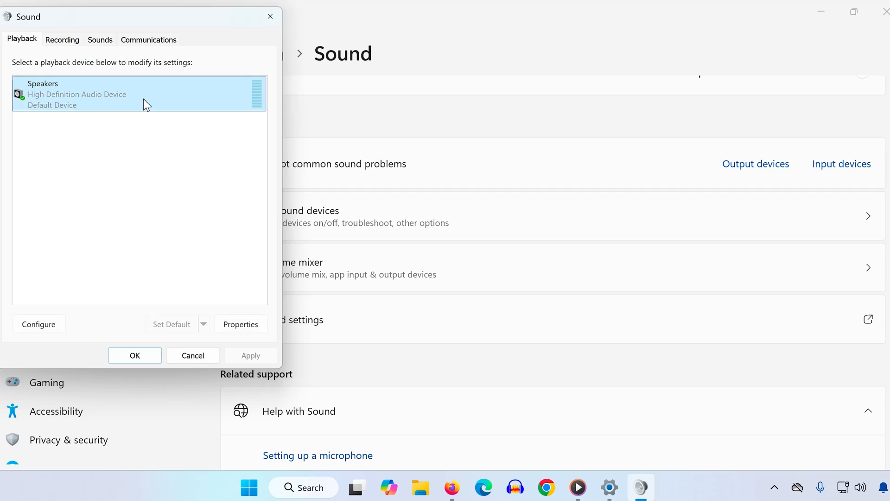
pyautogui.rightClick(140, 93)
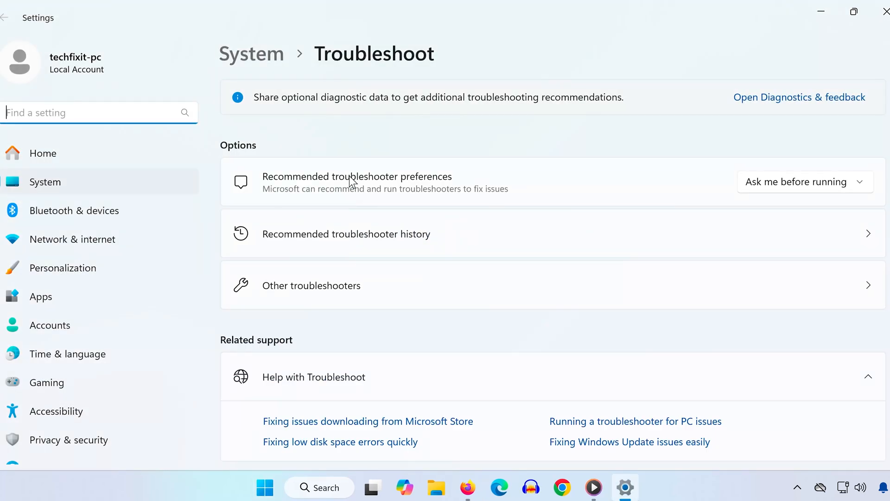
# - Run the Audio troubleshooter from the Other troubleshooters list
pyautogui.click(311, 286)
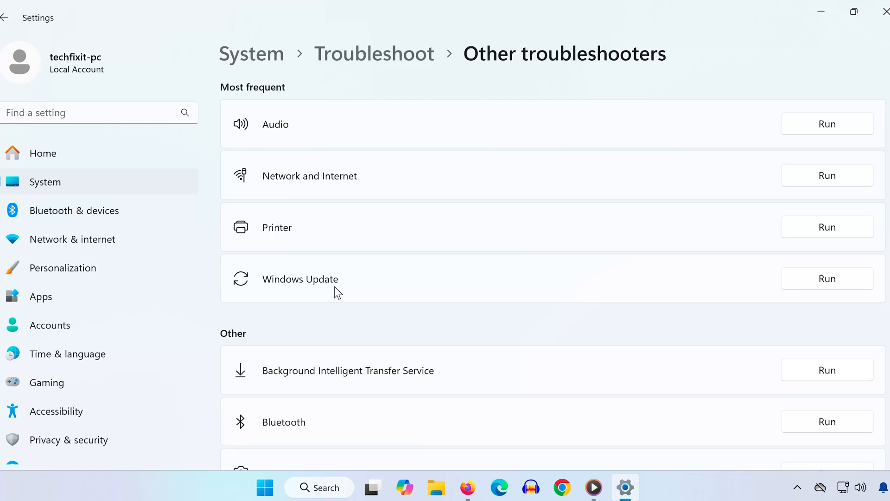
pyautogui.click(827, 124)
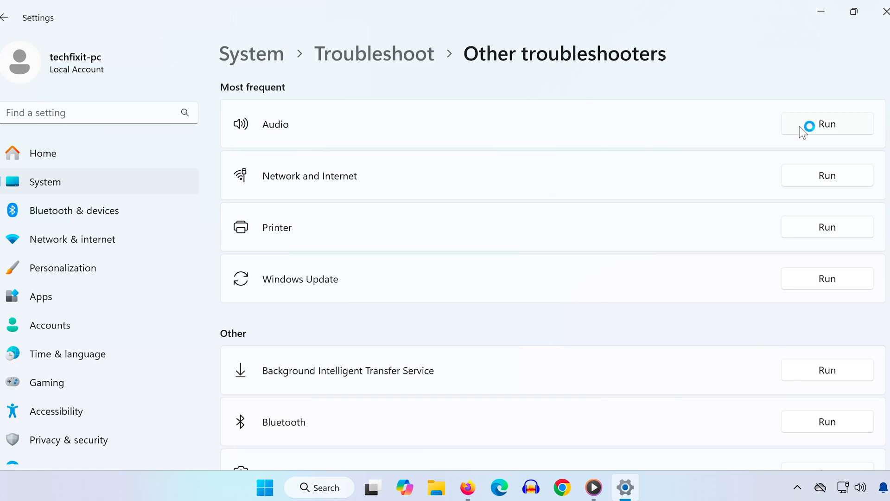
pyautogui.click(826, 124)
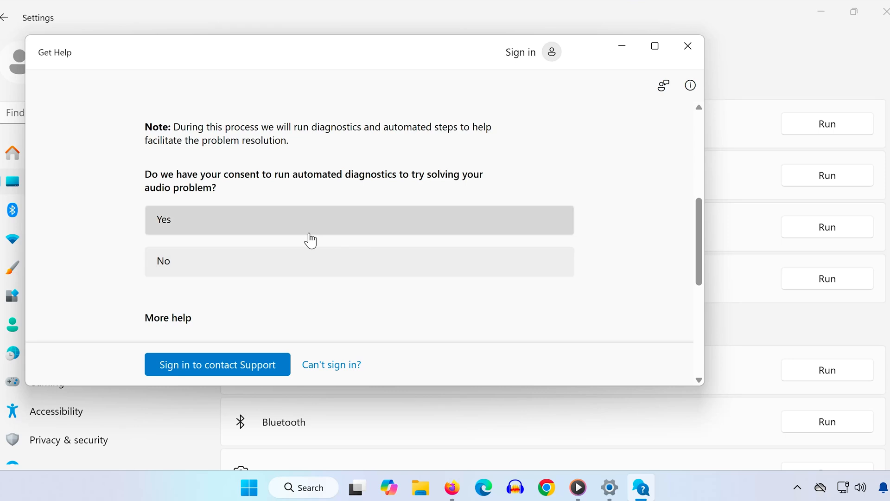
# - Allow automated audio diagnostics, see 'Audio problem not found', and close Get Help
pyautogui.click(359, 220)
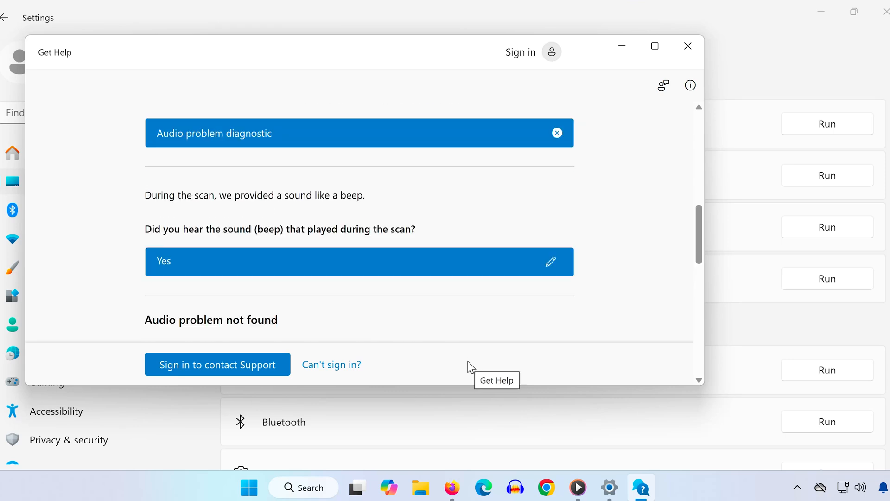
pyautogui.click(687, 46)
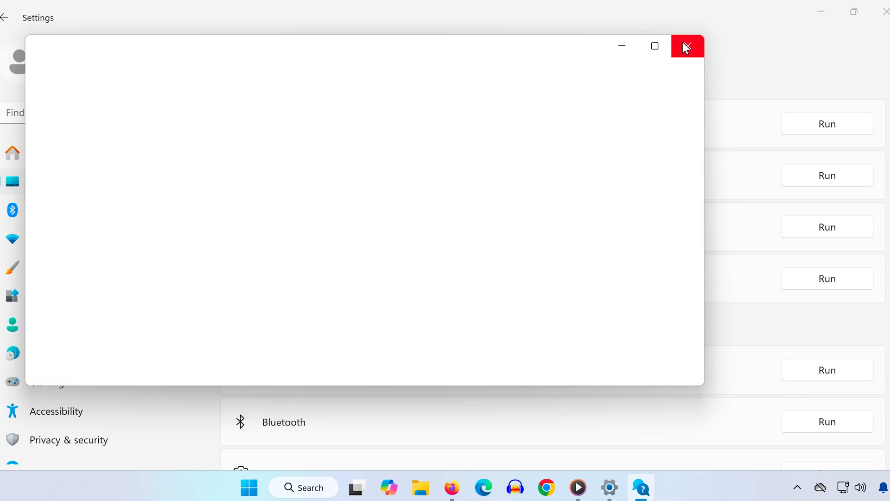
pyautogui.click(686, 46)
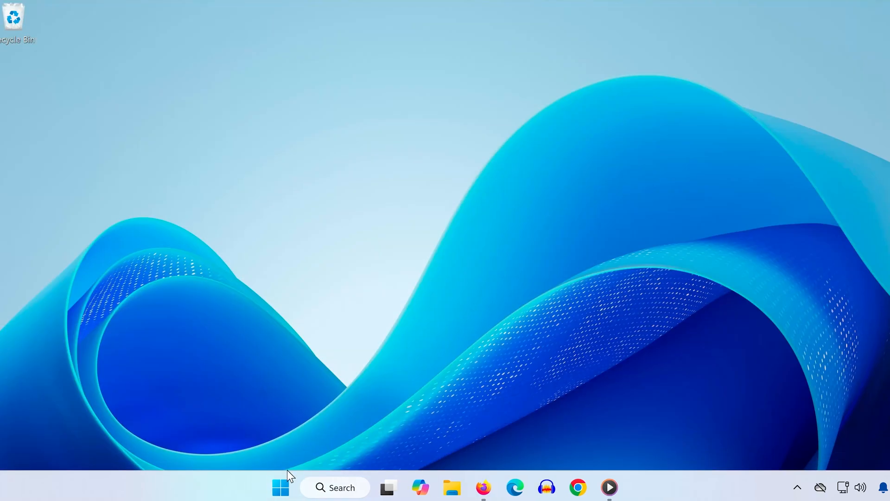